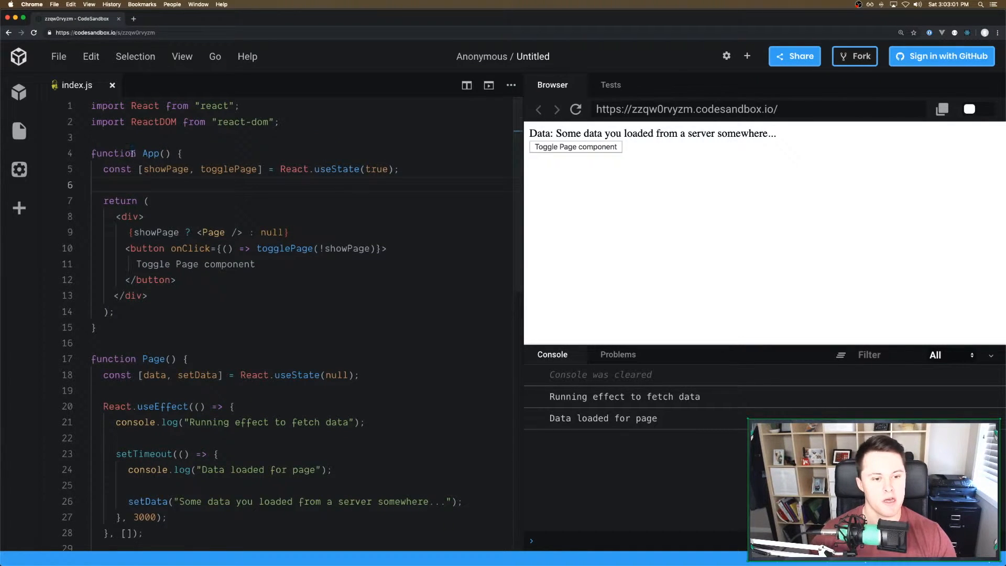
Walk through App's conditional Page rendering and Page's data state with its setTimeout loader
double_click(152, 153)
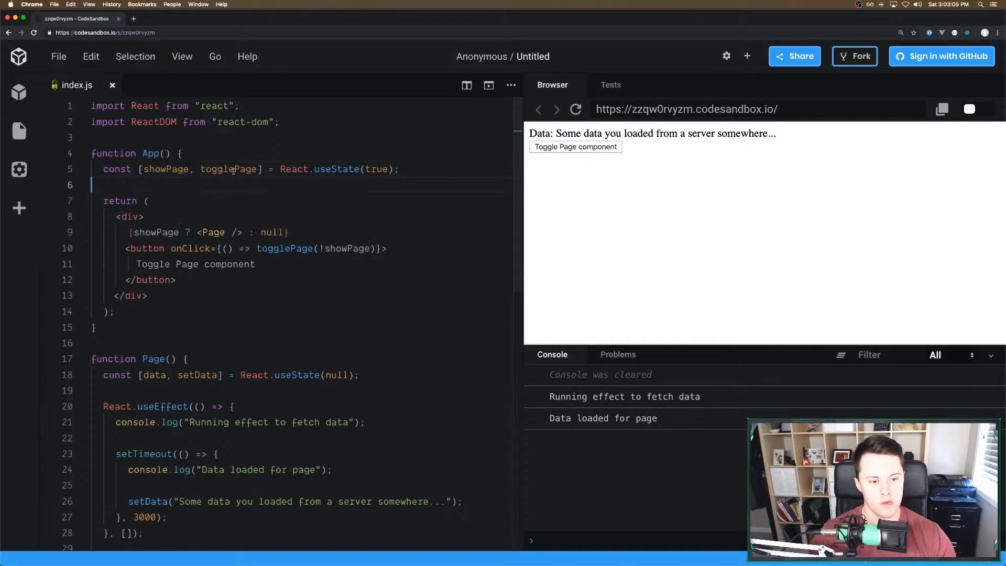
double_click(284, 248)
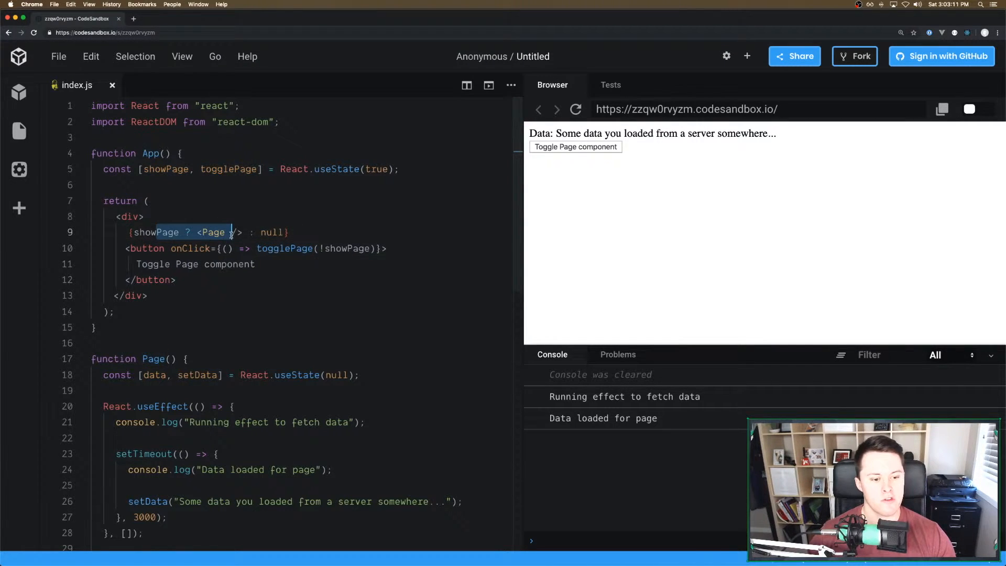
scroll("down", 3)
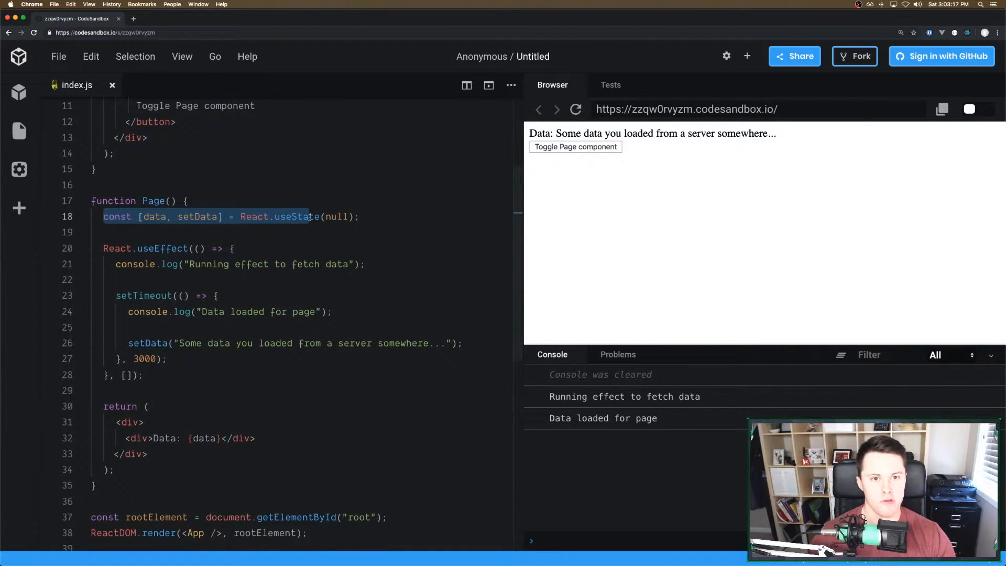
double_click(162, 249)
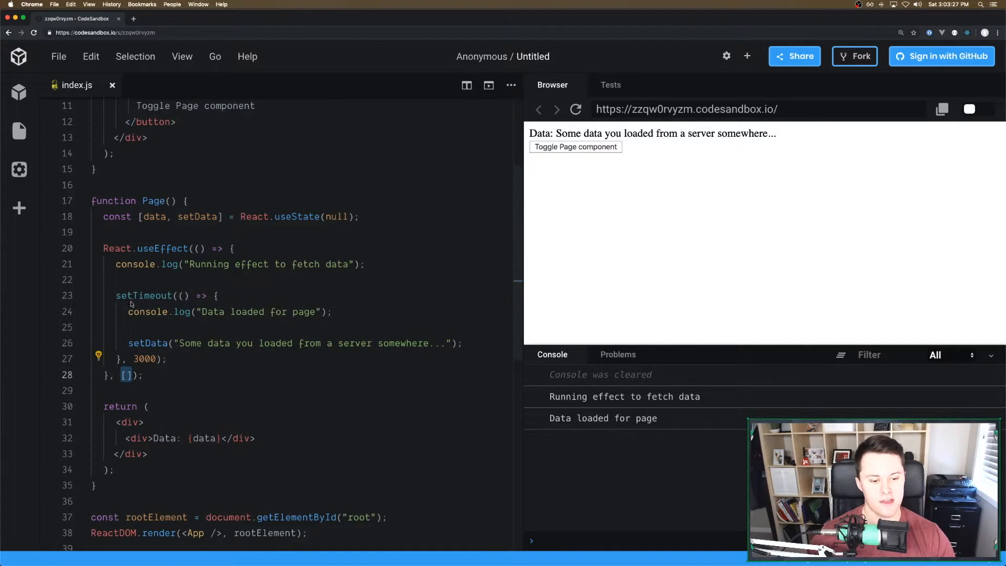
left_click_drag(115, 296, 168, 358)
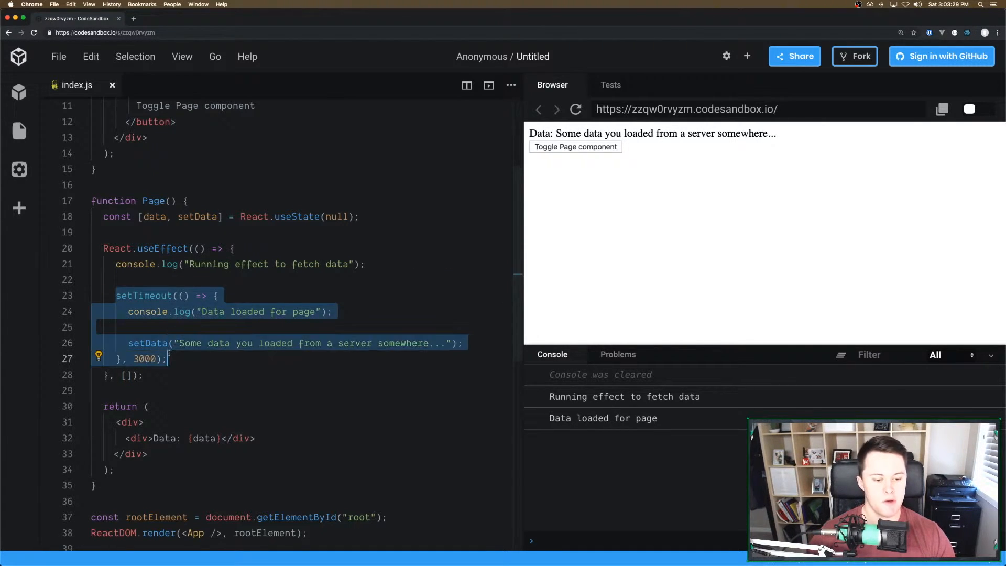
mouse_move(148, 343)
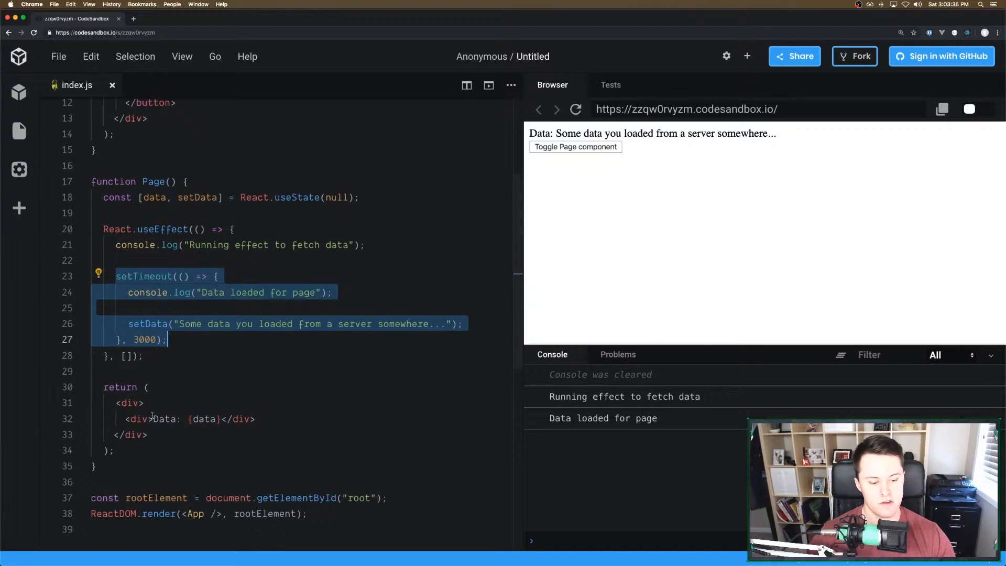
left_click(255, 292)
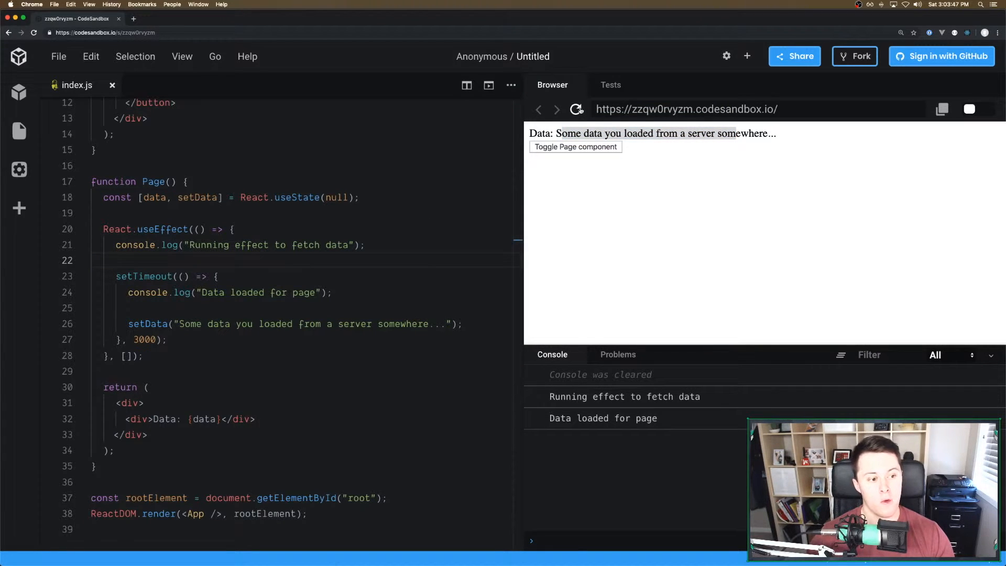
Rerun the preview and unmount Page early, surfacing the React state-update warning
left_click(576, 134)
type("let cancelled = ")
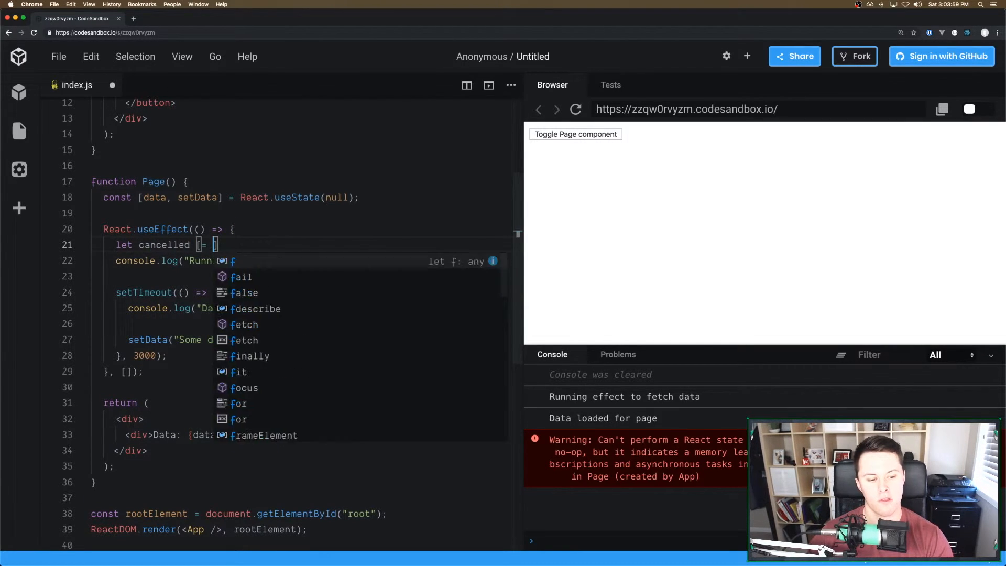
Declare let unmounted = false in the effect and return a cleanup setting unmounted = true
type("false;")
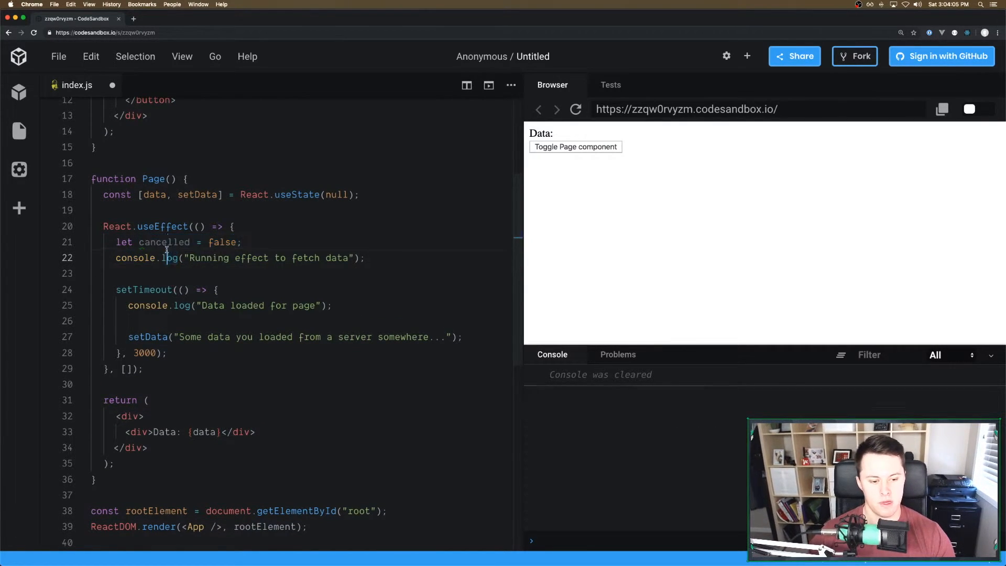
type("unmounted")
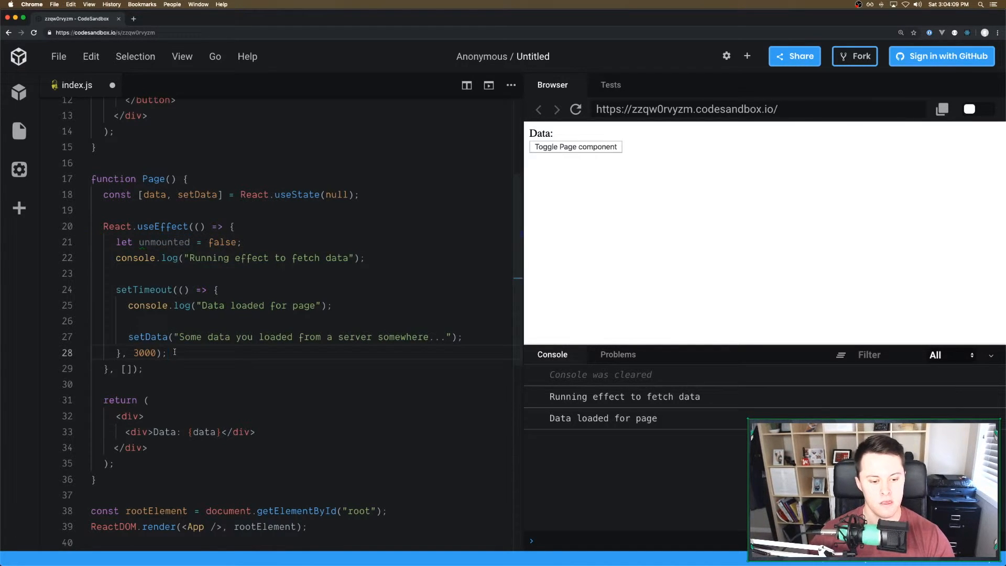
type("return")
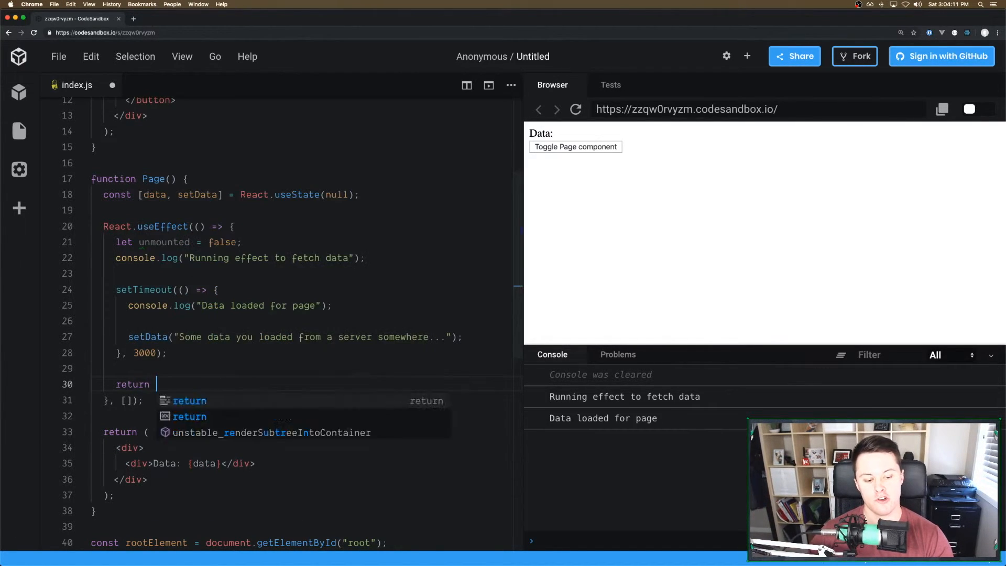
type("() => {")
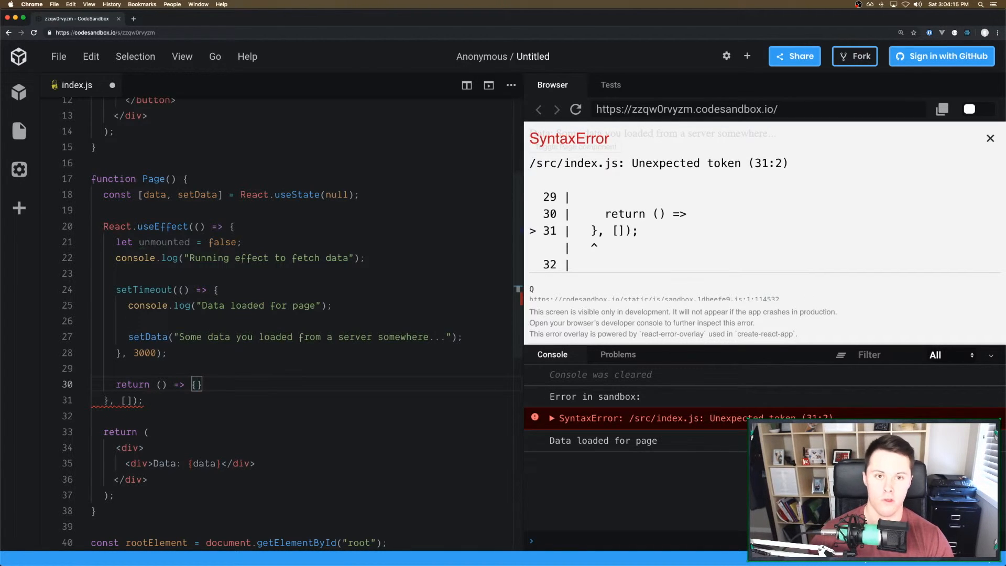
type("unmounted = true;")
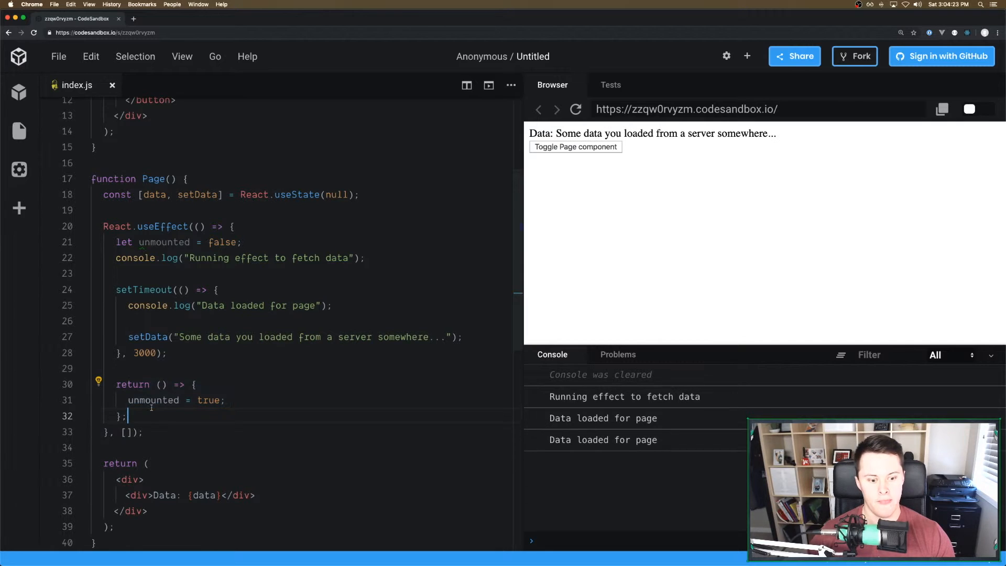
Wrap the timeout's setData call in if (!unmounted) { ... }
double_click(153, 400)
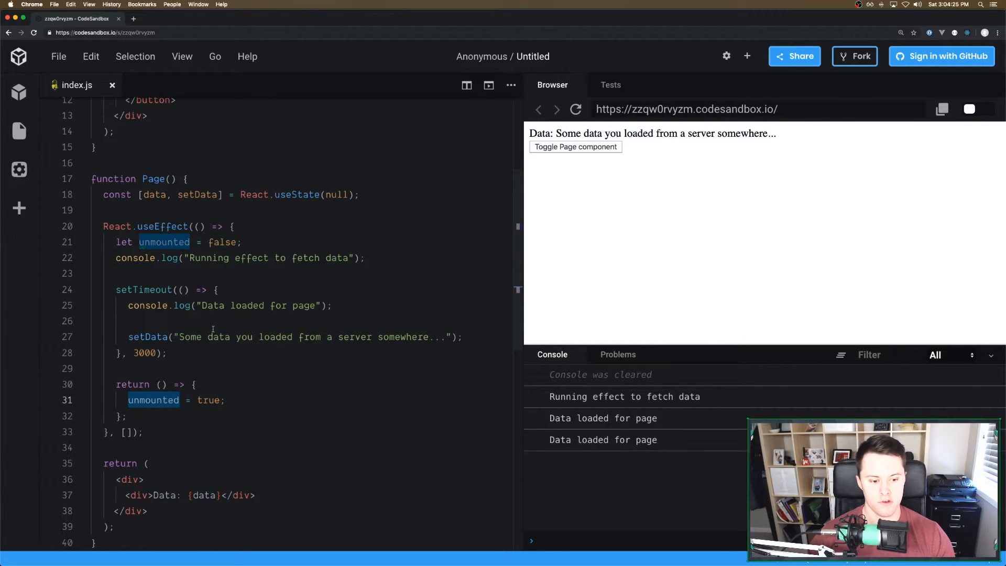
type("if (")
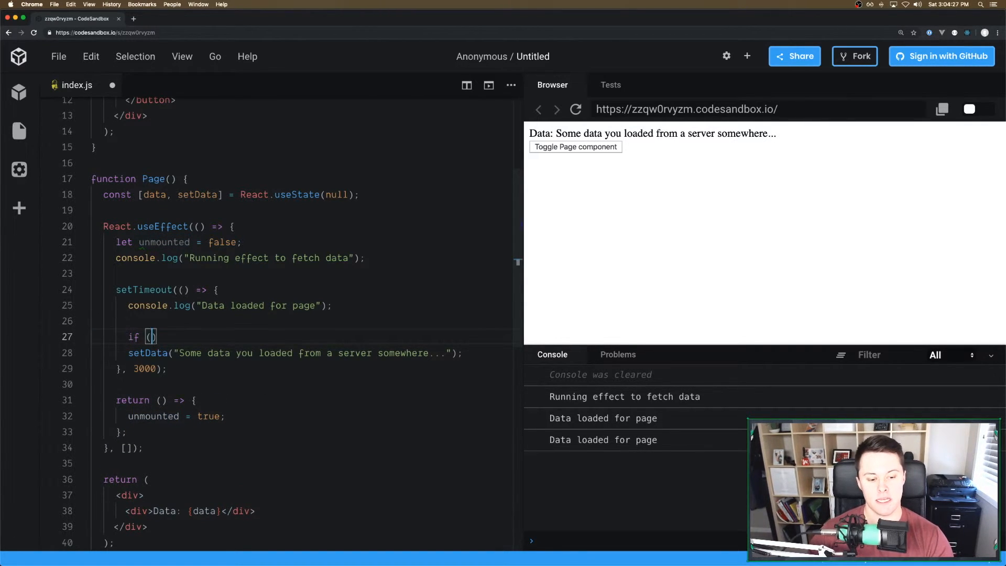
type("!unmounted")
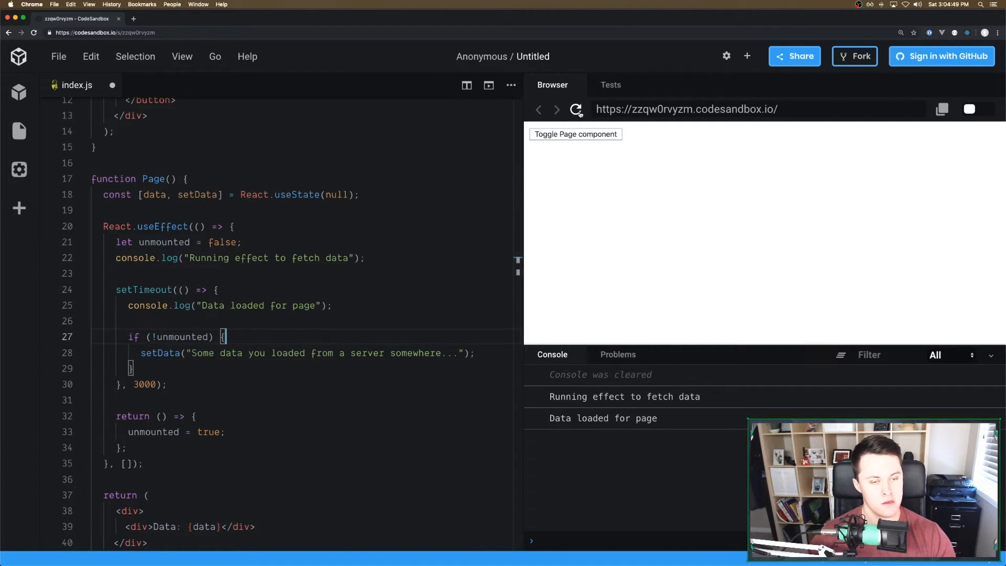
Rerun, hide Page before data arrives, and confirm the console shows no warning, highlighting the guard
left_click(576, 109)
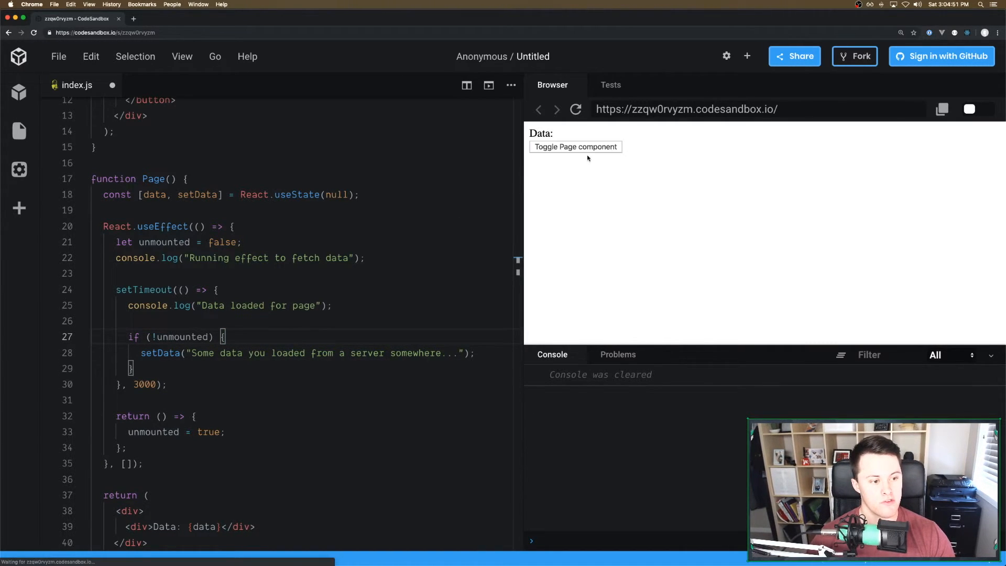
left_click(576, 146)
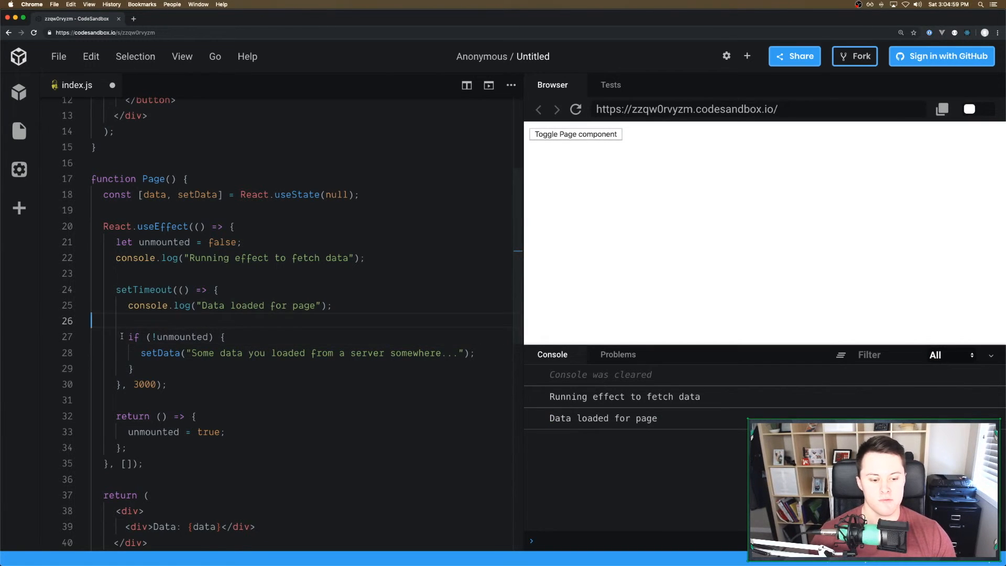
left_click_drag(118, 336, 135, 368)
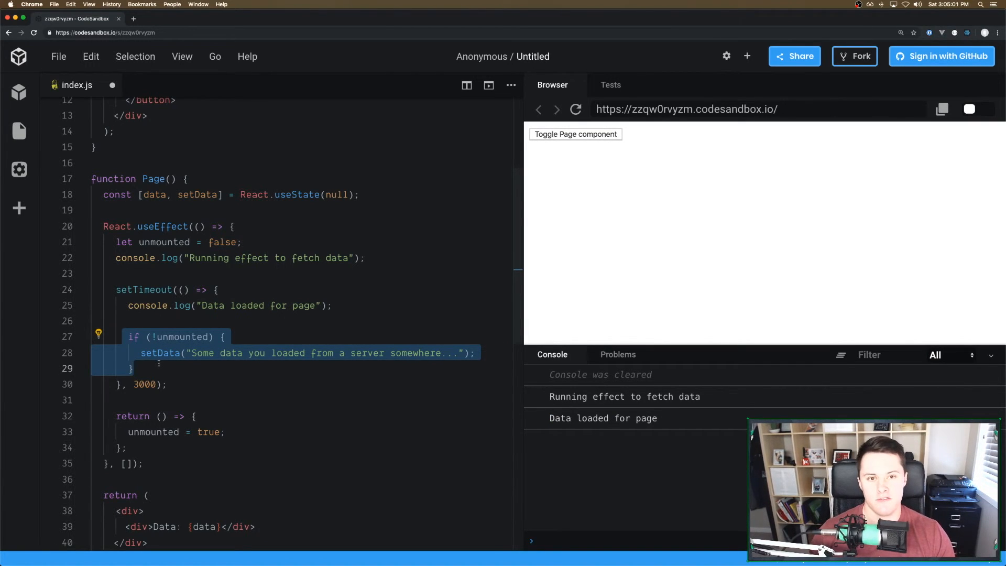